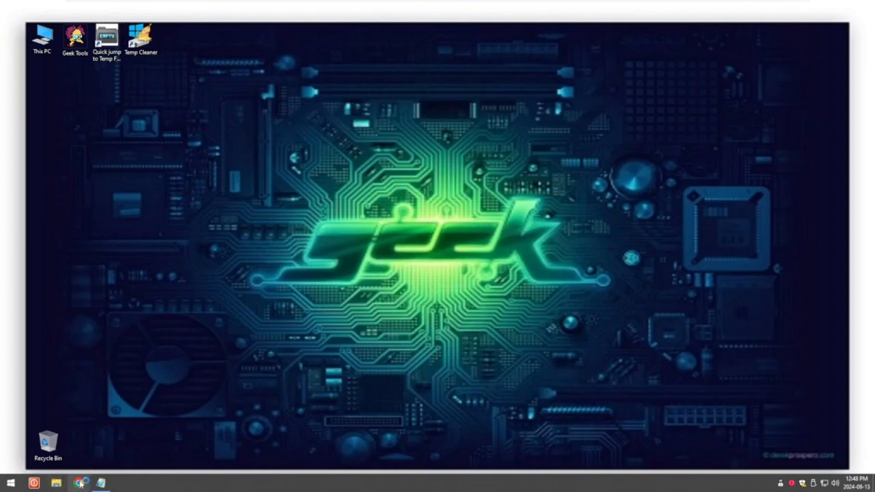
# Launch Chrome from the taskbar, showing the 'google search trends' results page
pyautogui.click(79, 483)
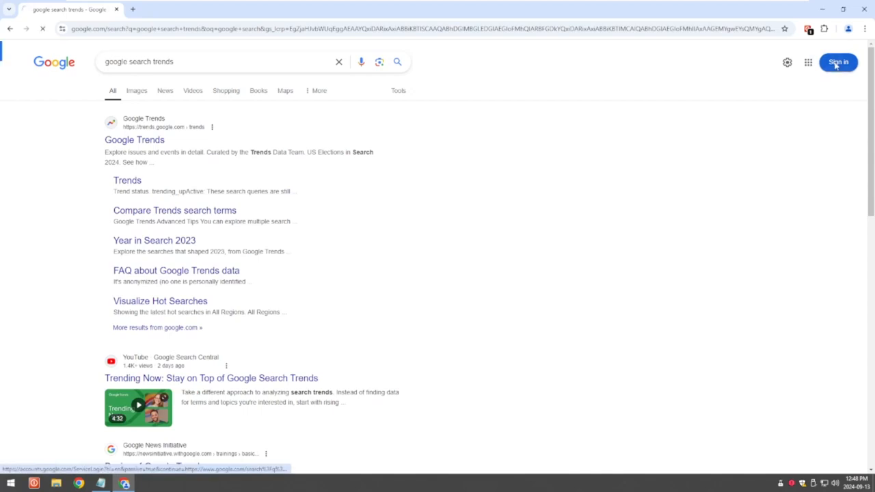
# Sign in with the saved Google account and its password
pyautogui.click(838, 62)
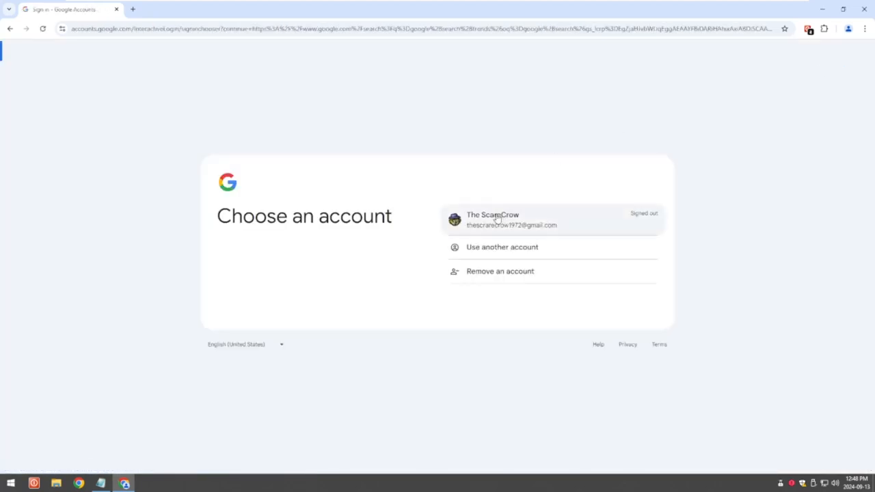
pyautogui.click(492, 219)
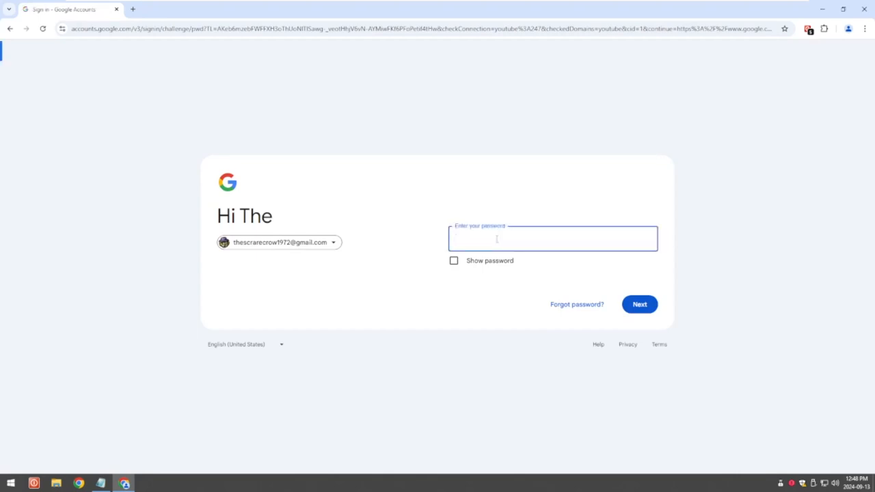
pyautogui.write('password')
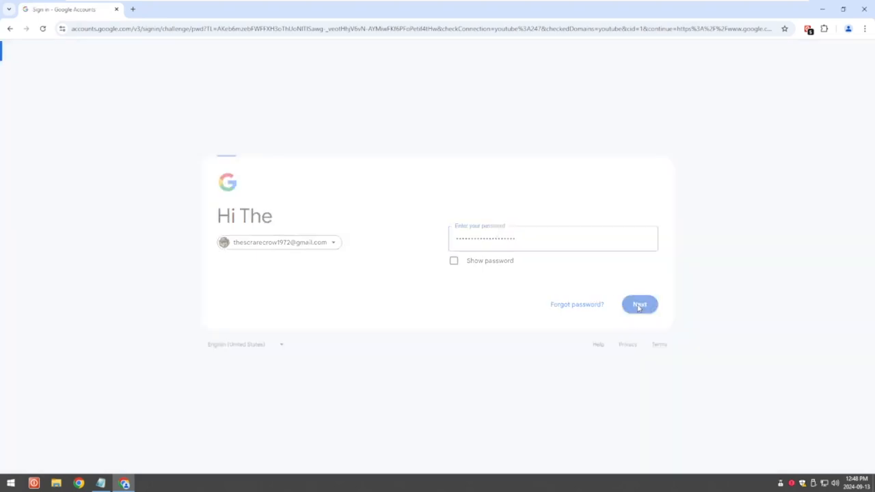
pyautogui.click(639, 304)
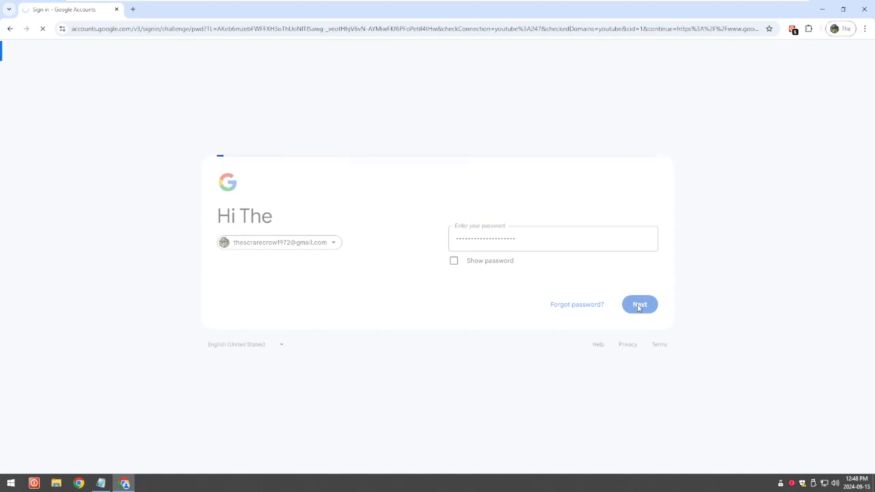
pyautogui.click(639, 305)
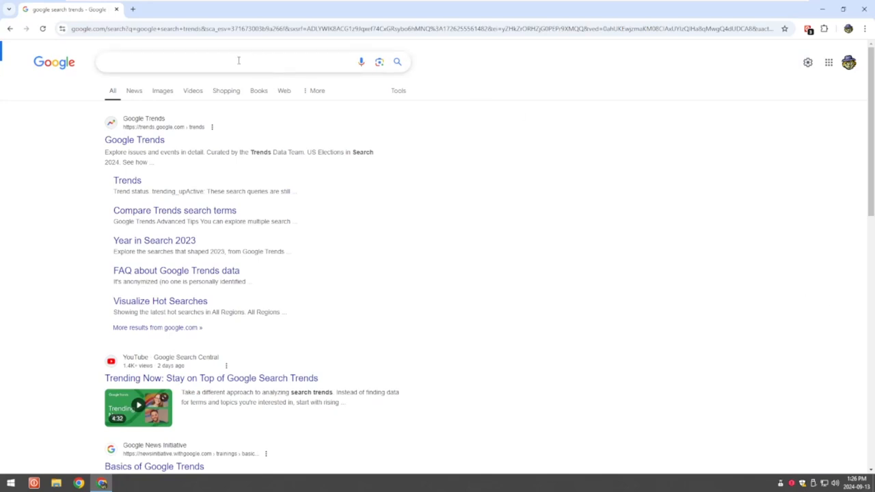
# Search Google for 'simon pegg uk'
pyautogui.click(239, 61)
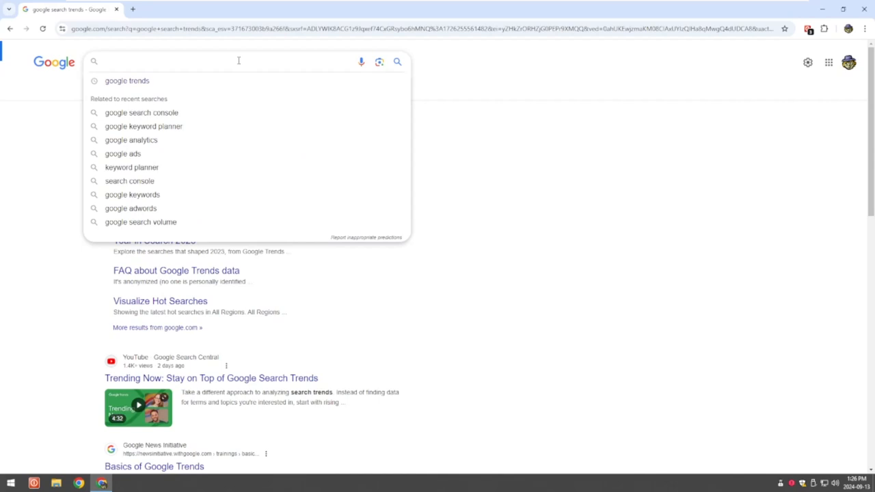
pyautogui.write('simon pegg uk')
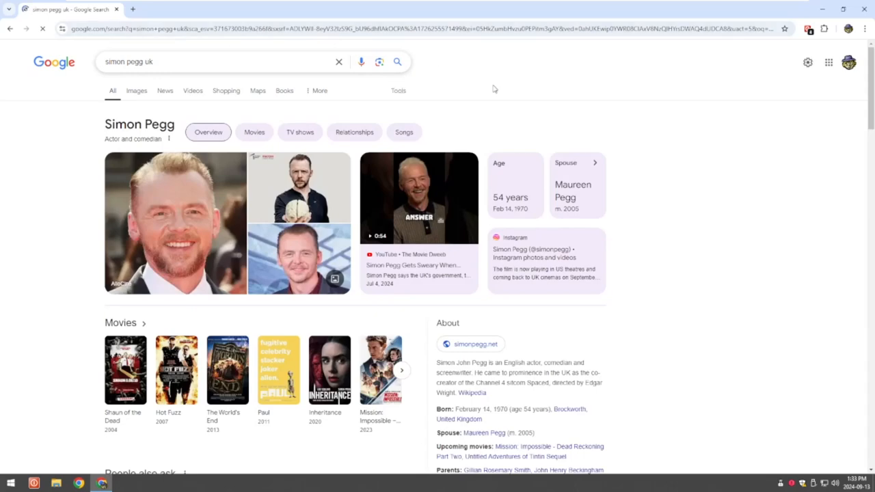
# Scroll down the results to the Wikipedia and IMDb listings for Simon Pegg
pyautogui.scroll(-3)
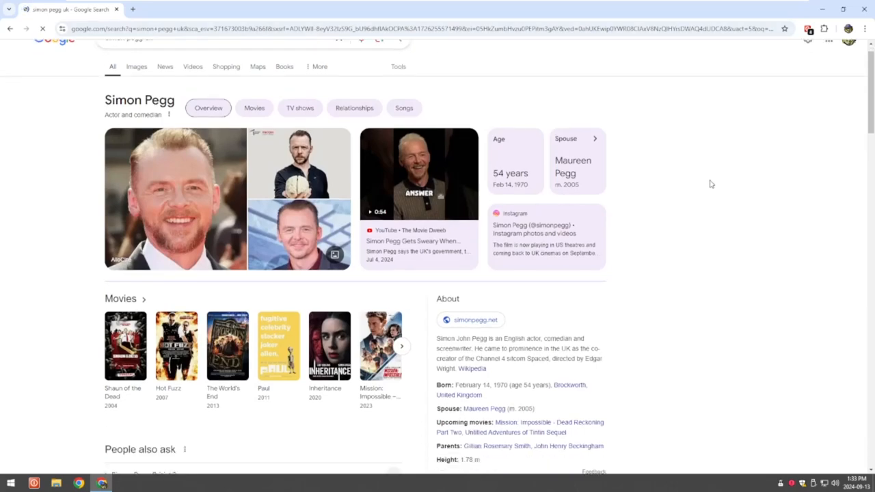
pyautogui.scroll(-3)
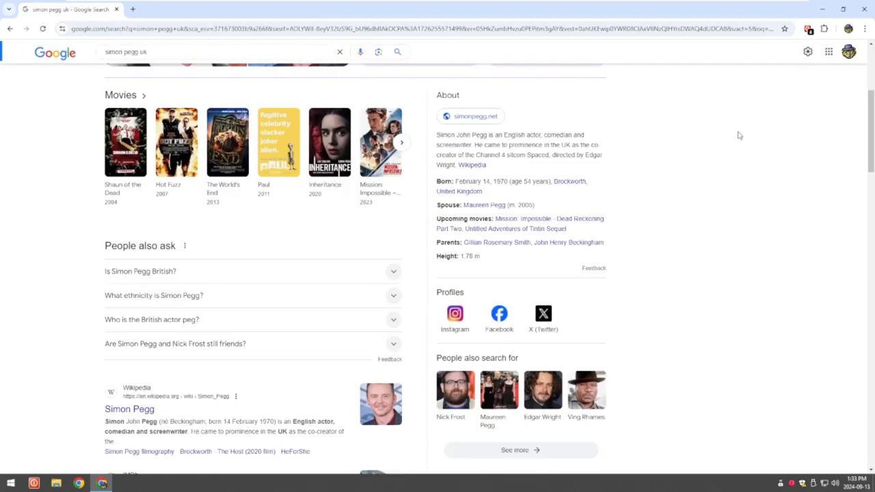
pyautogui.scroll(-3)
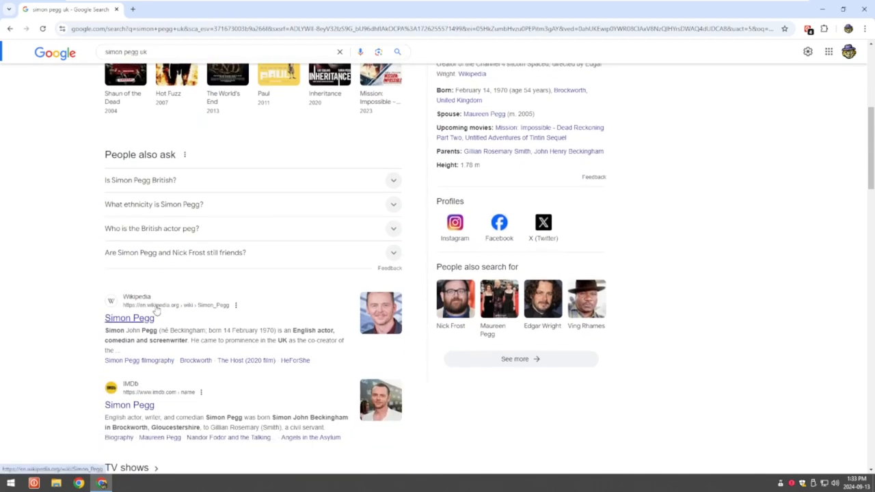
pyautogui.scroll(-3)
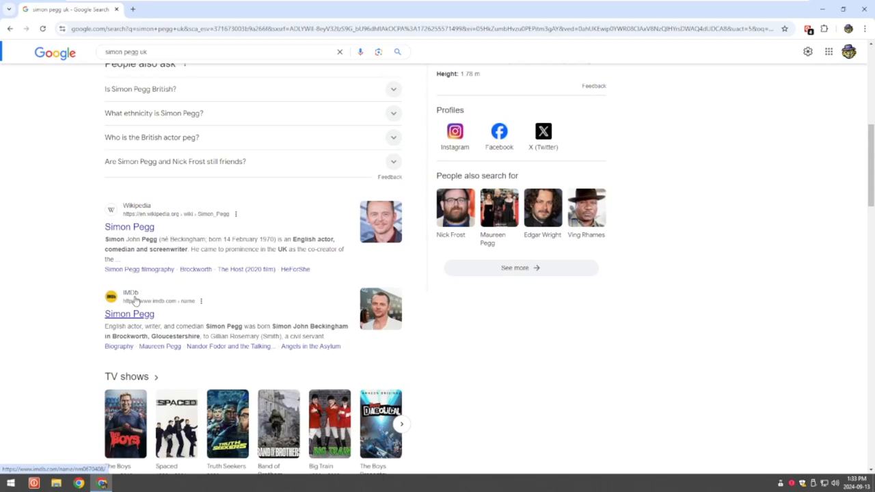
pyautogui.moveTo(140, 300)
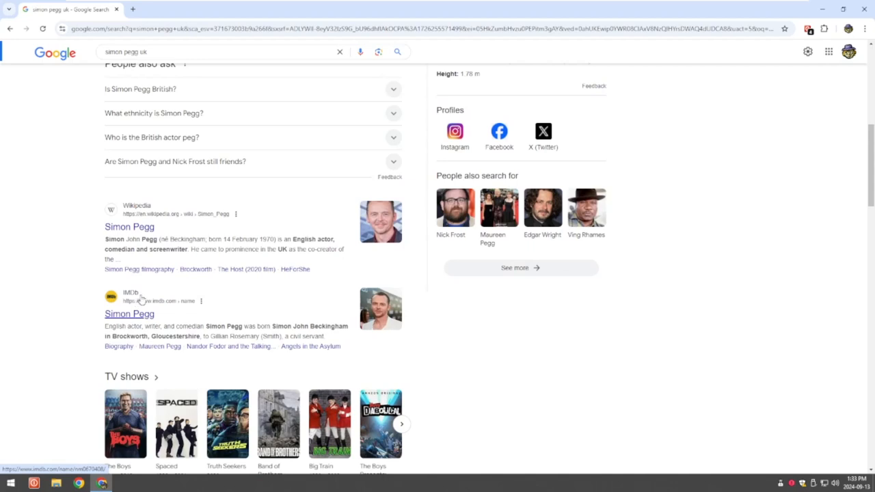
pyautogui.moveTo(542, 146)
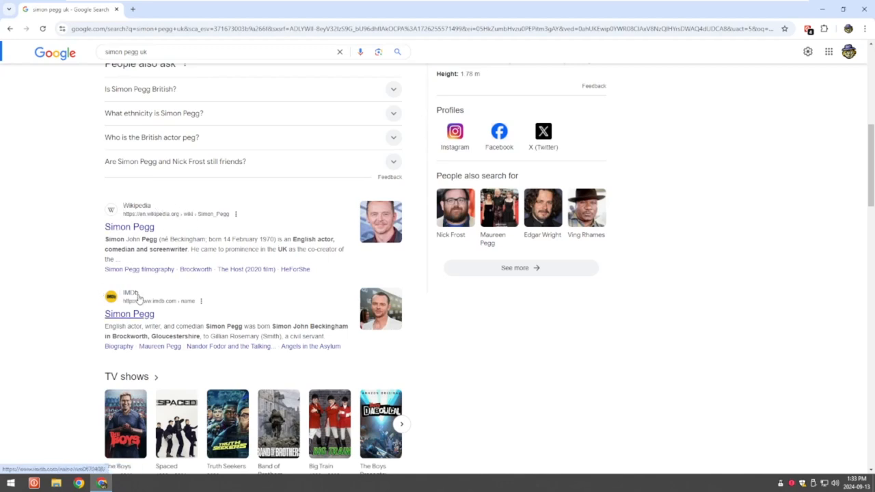
pyautogui.moveTo(204, 304)
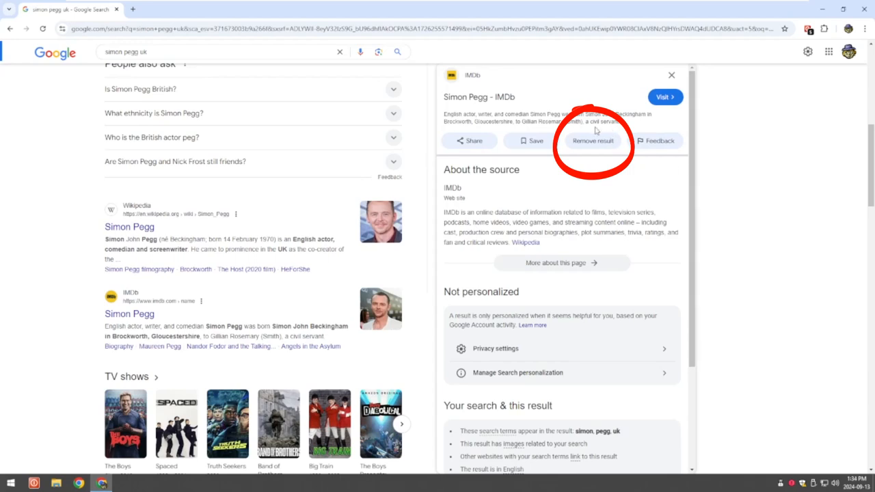
pyautogui.moveTo(593, 143)
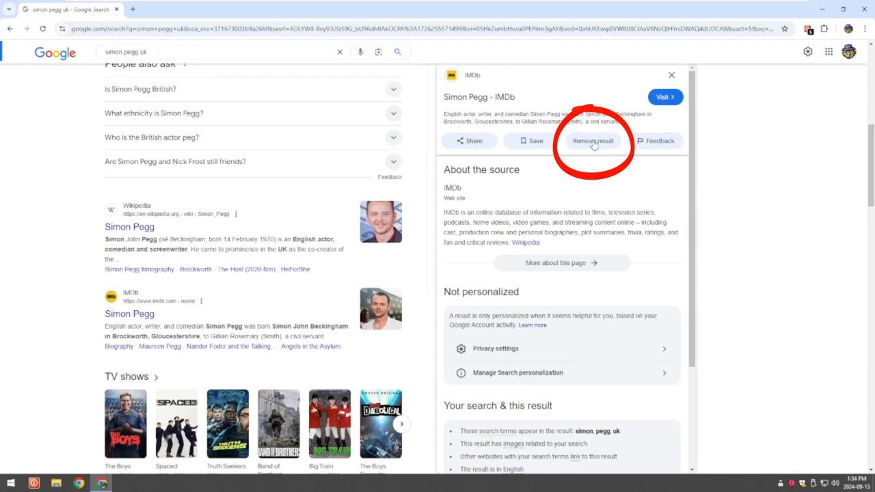
# Request removal of the IMDb result, citing personal contact info as the reason
pyautogui.click(592, 141)
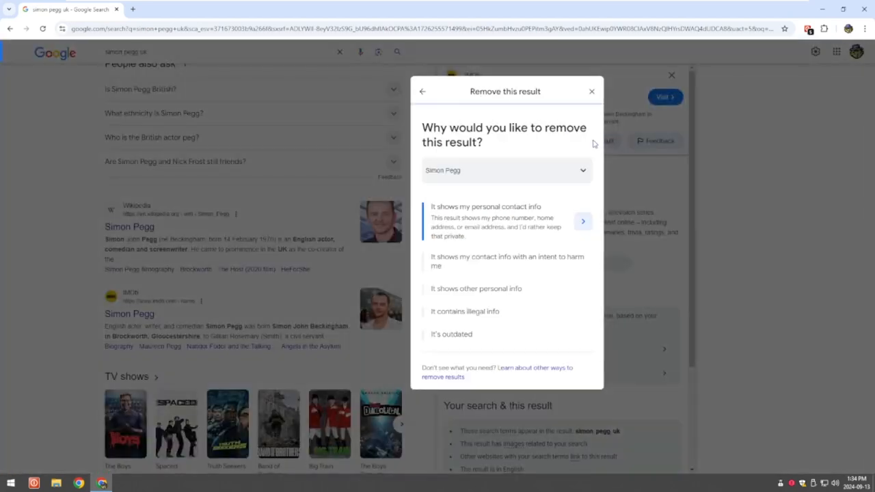
pyautogui.moveTo(535, 177)
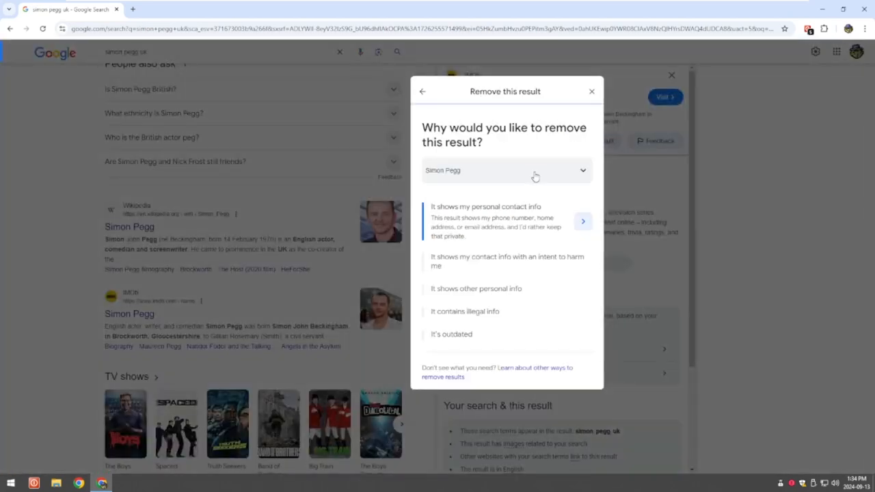
pyautogui.moveTo(494, 343)
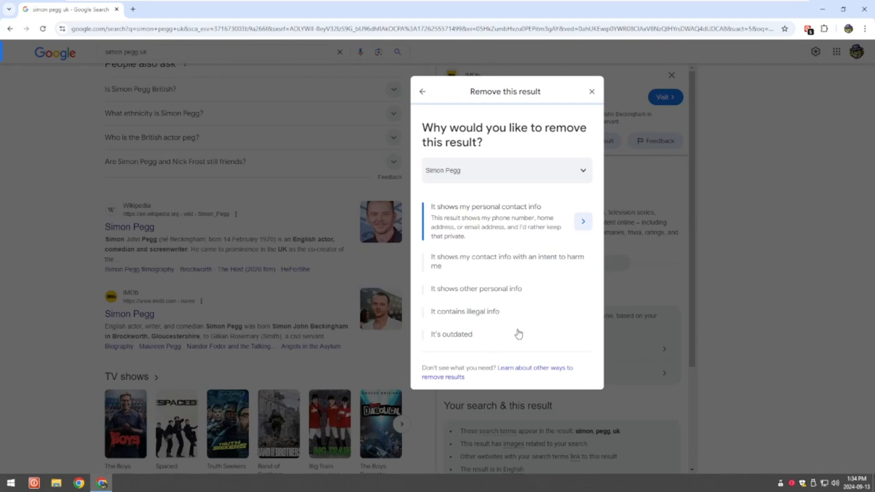
pyautogui.moveTo(521, 223)
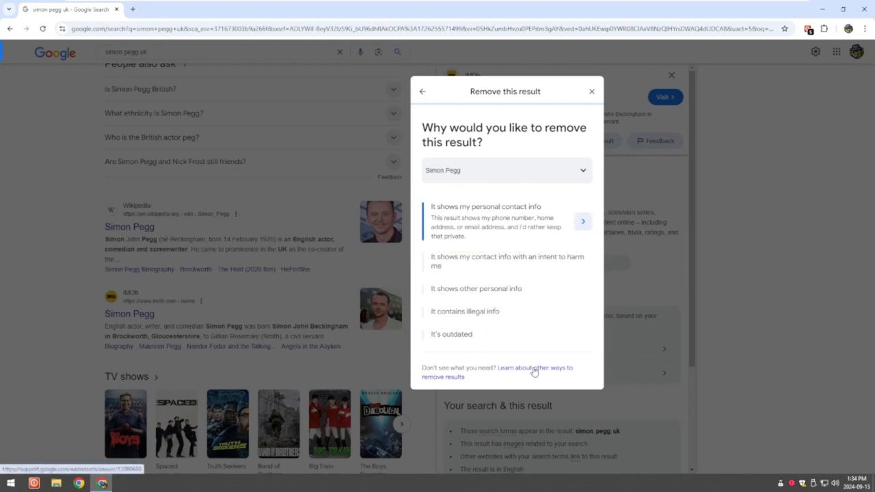
pyautogui.moveTo(551, 360)
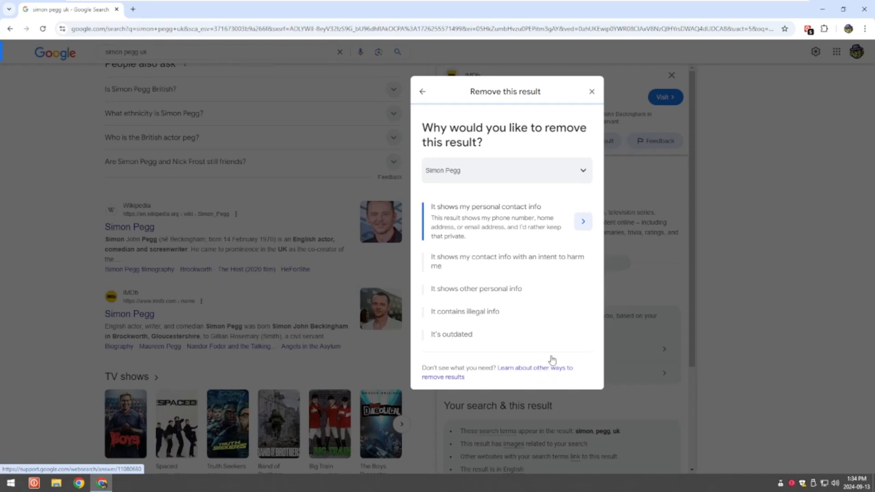
pyautogui.click(582, 221)
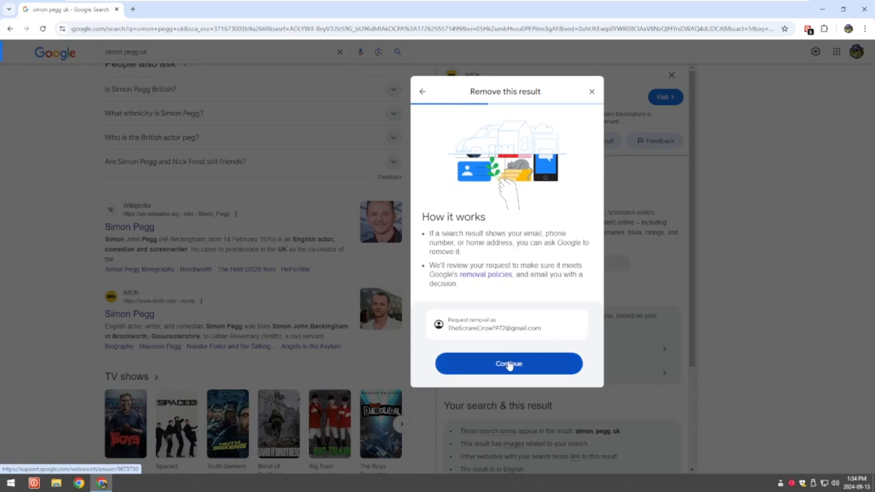
# Proceed with the removal request and enter the name 'simon'
pyautogui.click(508, 363)
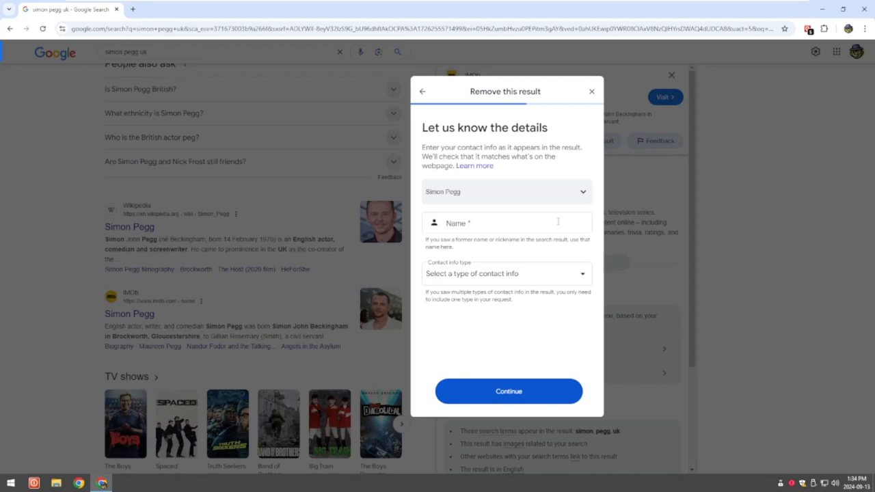
pyautogui.moveTo(584, 279)
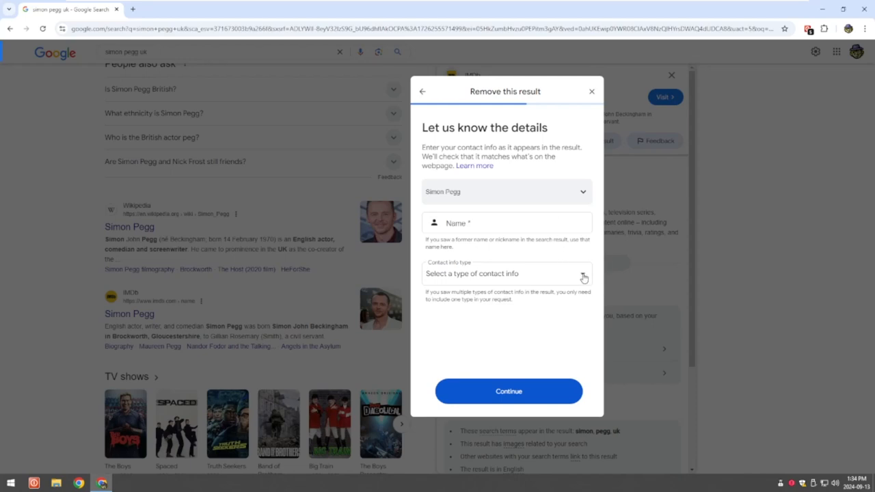
pyautogui.click(506, 273)
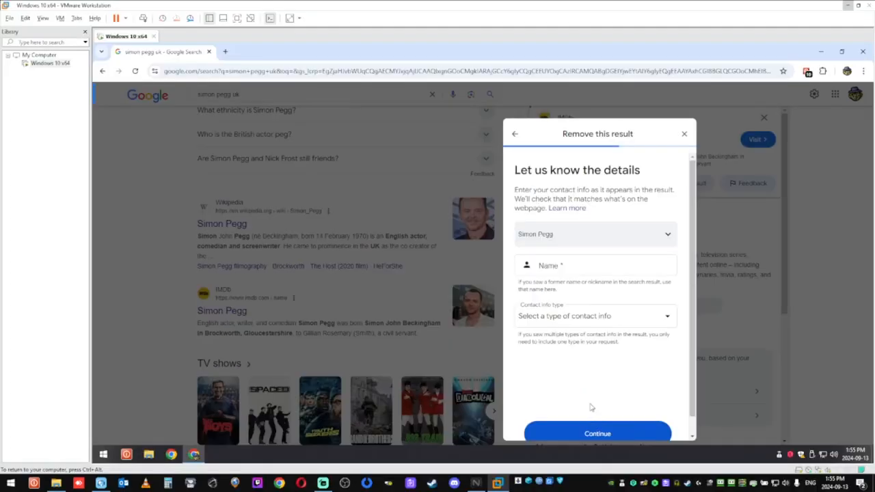
pyautogui.click(594, 265)
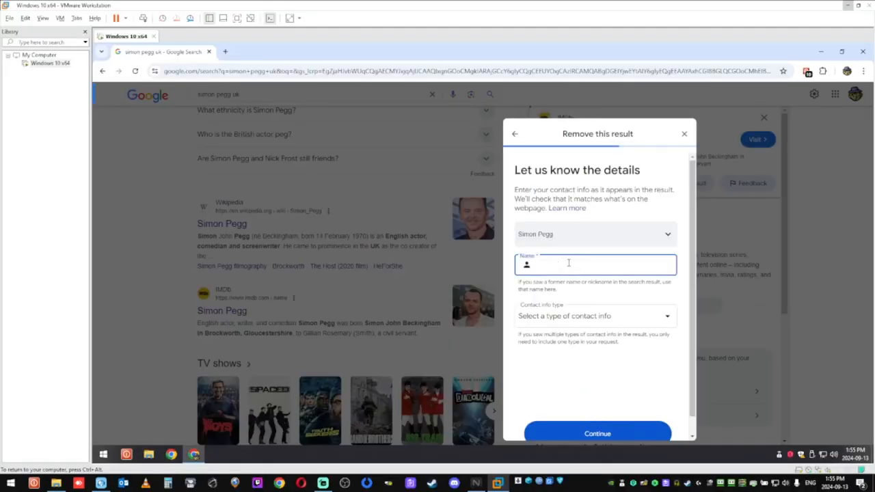
pyautogui.write('simon')
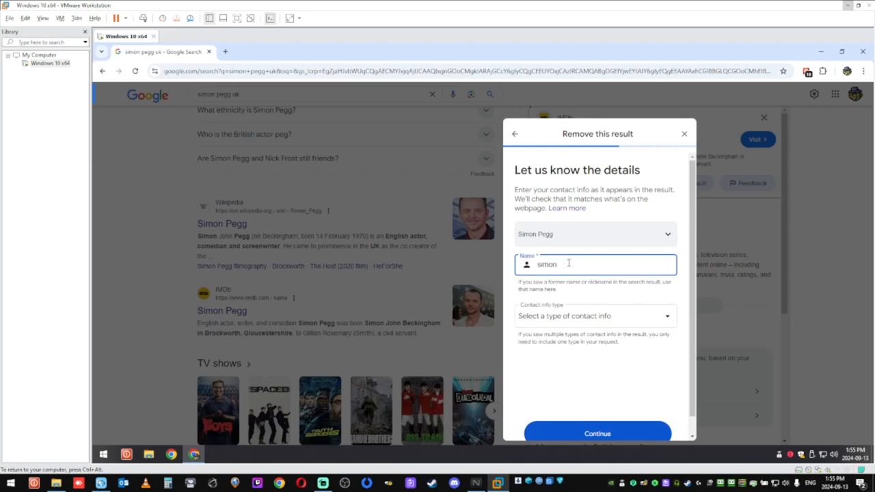
# Set the contact info type to Phone number, enter 8675309, and continue
pyautogui.click(595, 315)
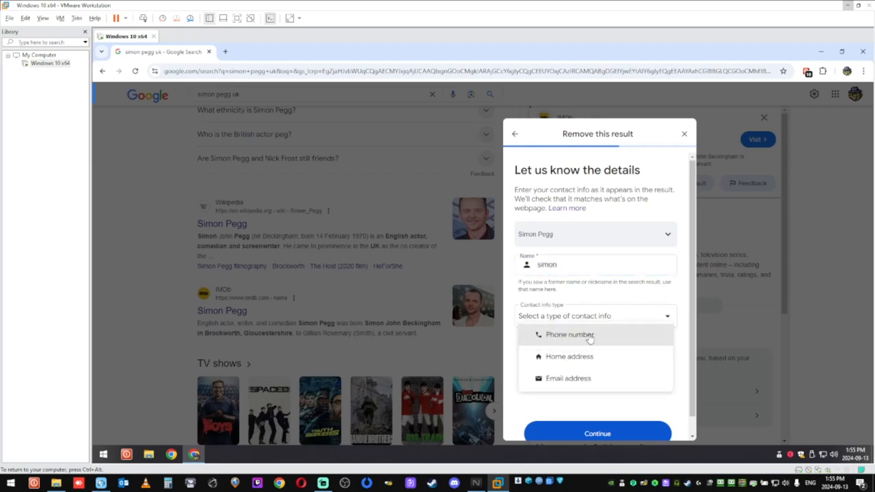
pyautogui.click(569, 334)
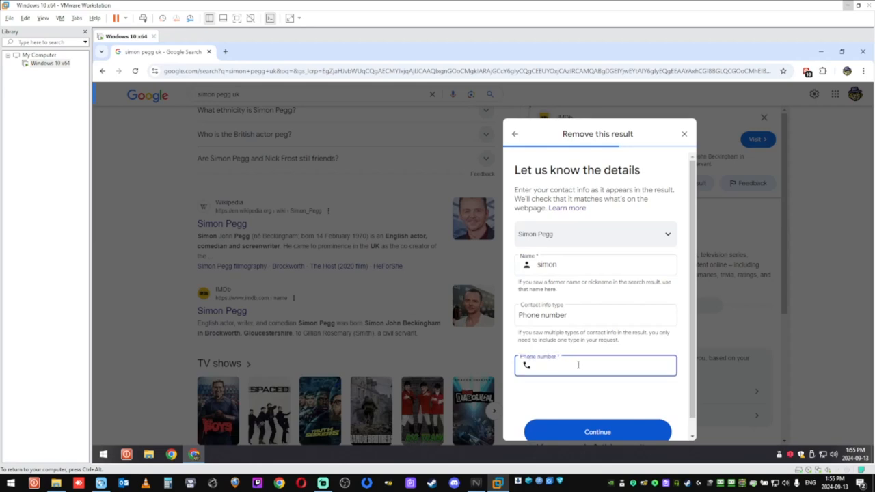
pyautogui.write('8675309')
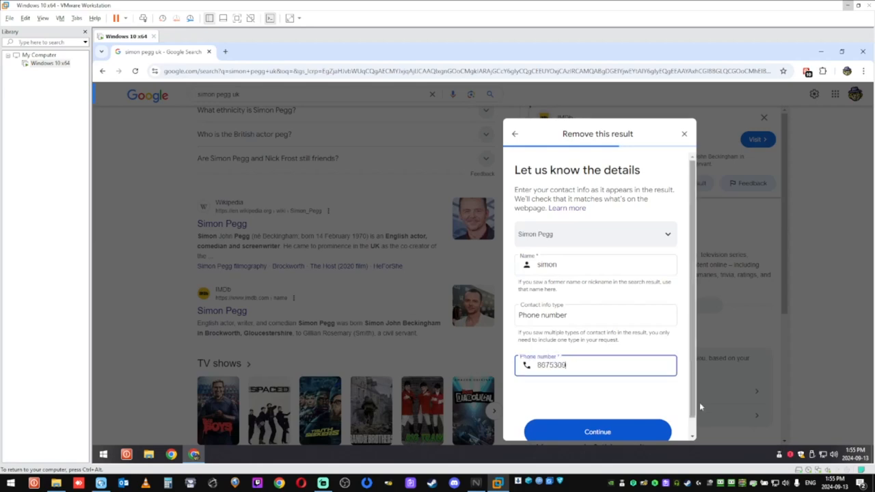
pyautogui.click(596, 431)
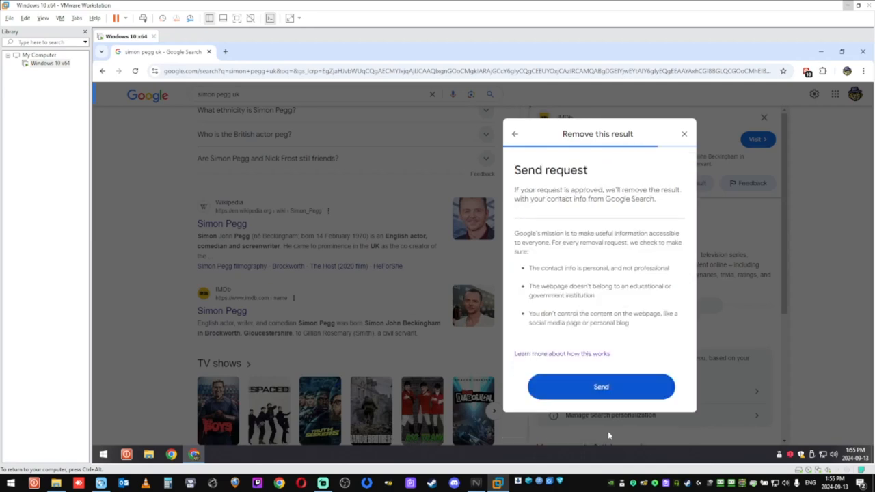
pyautogui.moveTo(676, 199)
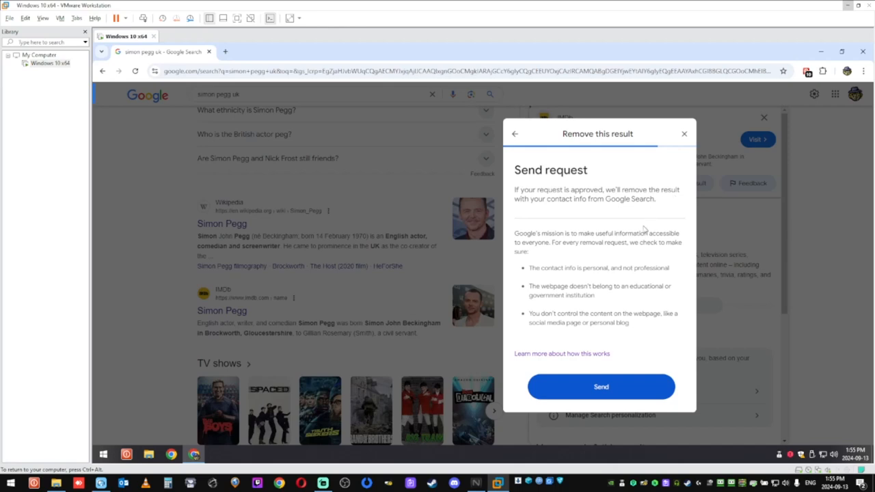
pyautogui.moveTo(600, 387)
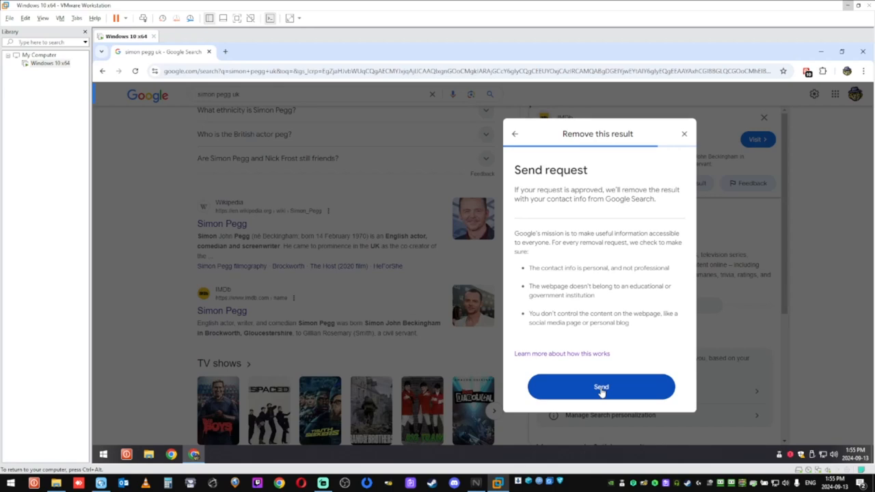
pyautogui.moveTo(582, 353)
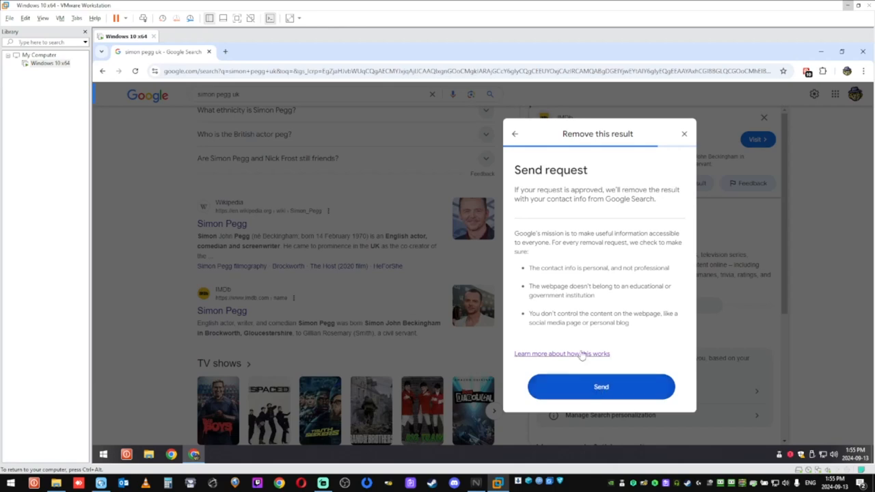
# Send the removal request for the IMDb result
pyautogui.click(600, 386)
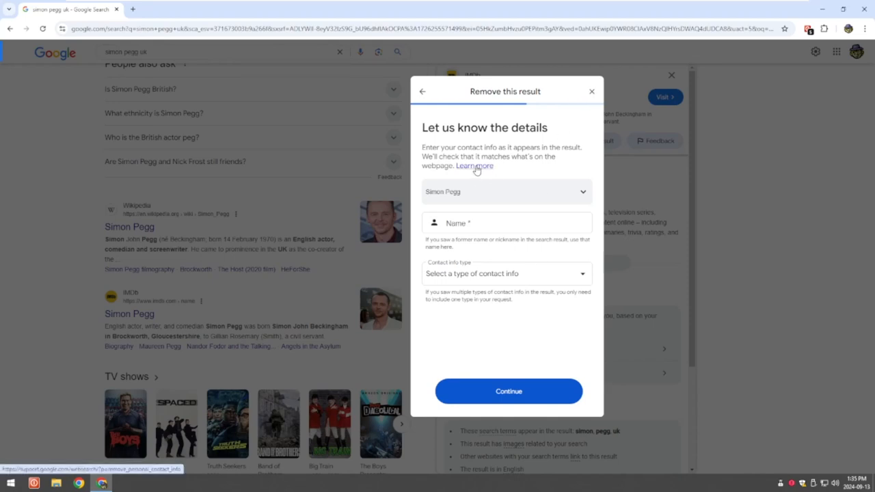
# Follow Learn more to the help article and its detailed personal content removal form
pyautogui.click(474, 166)
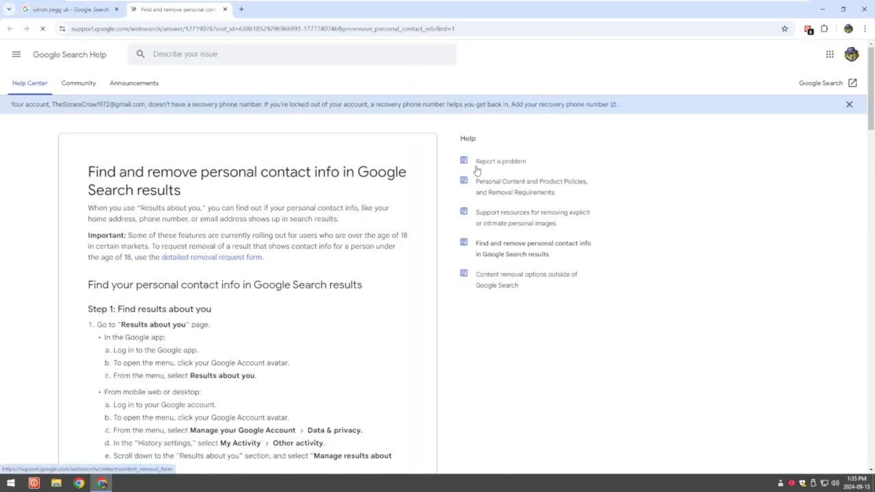
pyautogui.click(532, 248)
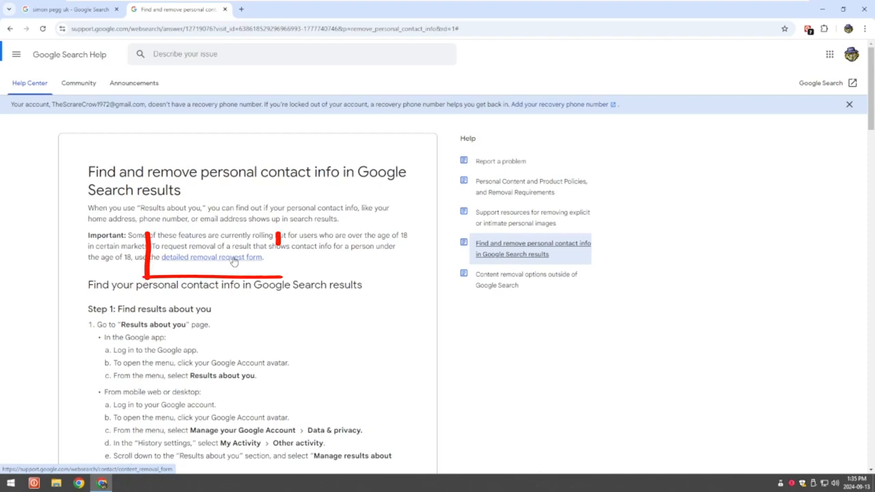
pyautogui.click(212, 257)
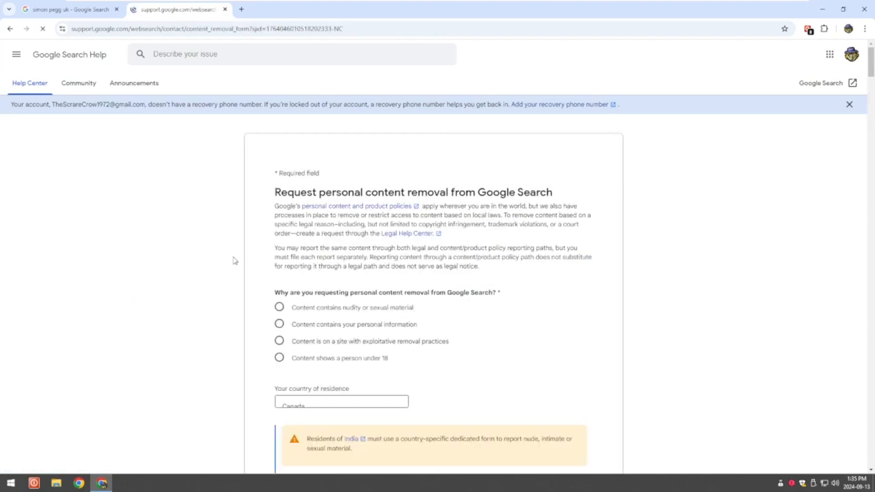
# Keep Canada as country of residence, then close the removal dialog and Chrome
pyautogui.scroll(-3)
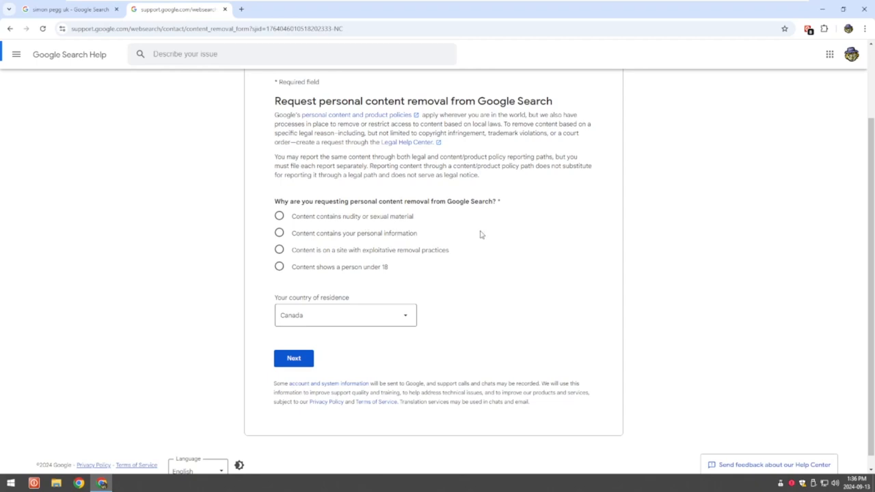
pyautogui.moveTo(425, 238)
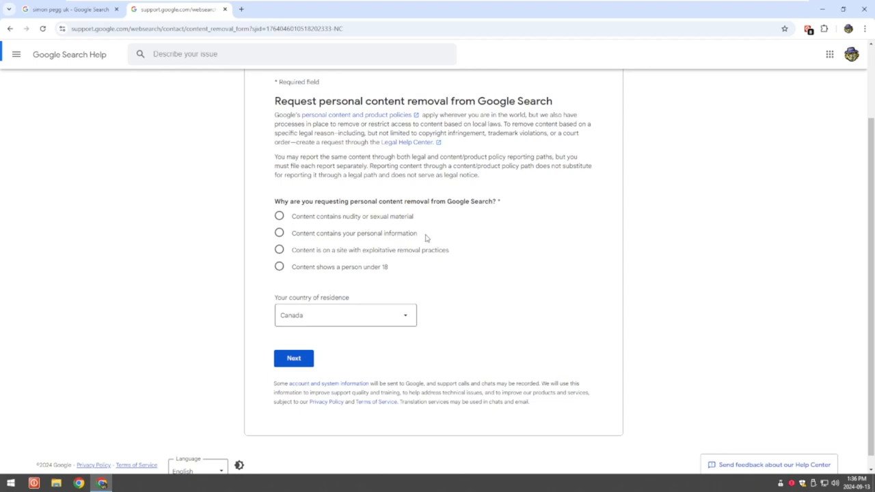
pyautogui.moveTo(457, 256)
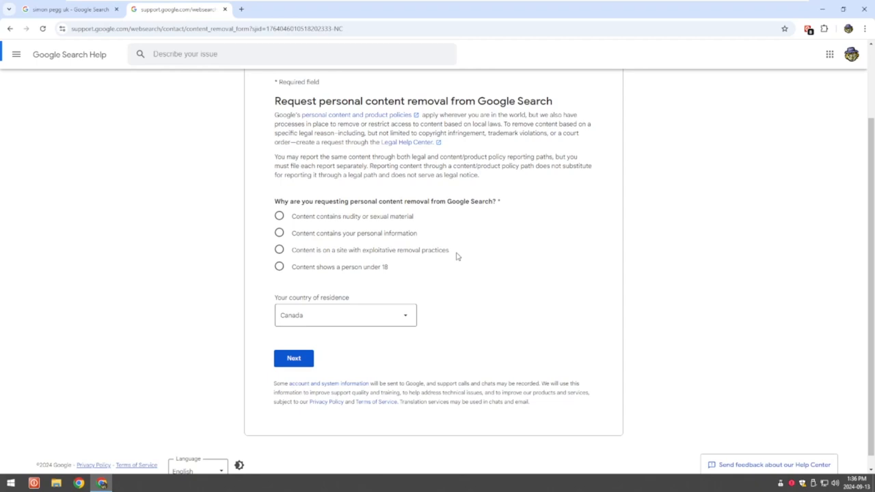
pyautogui.click(344, 314)
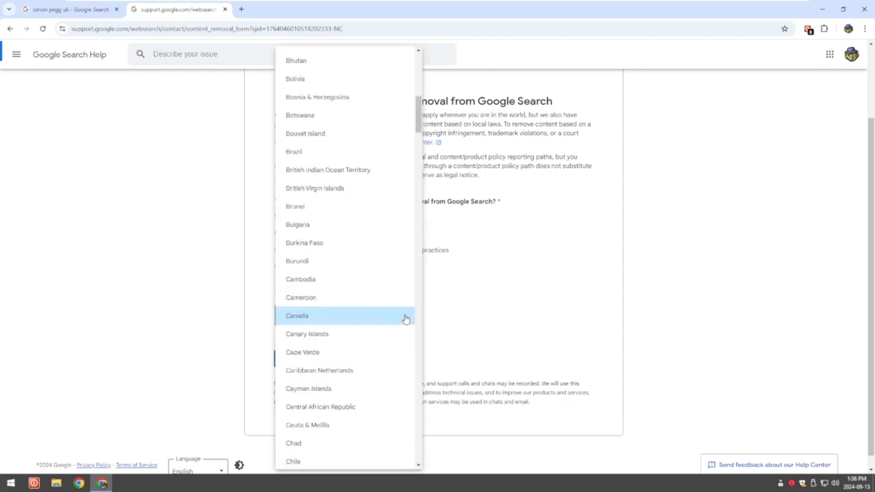
pyautogui.click(296, 315)
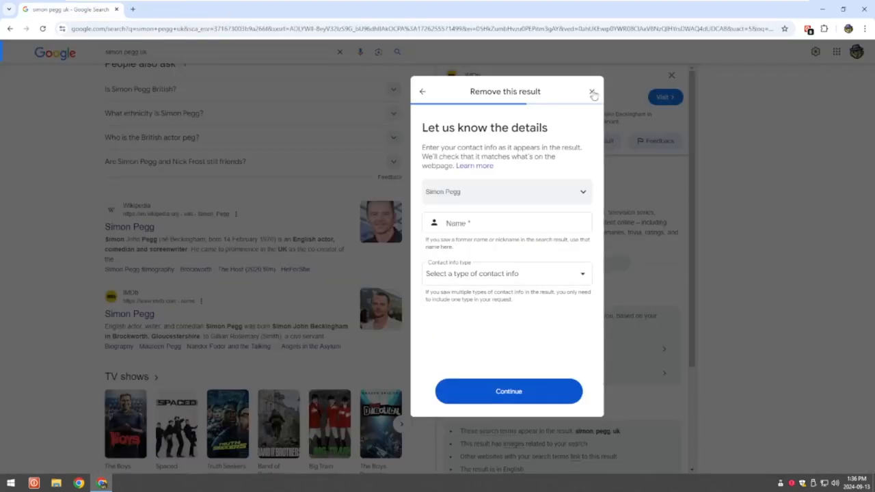
pyautogui.click(594, 92)
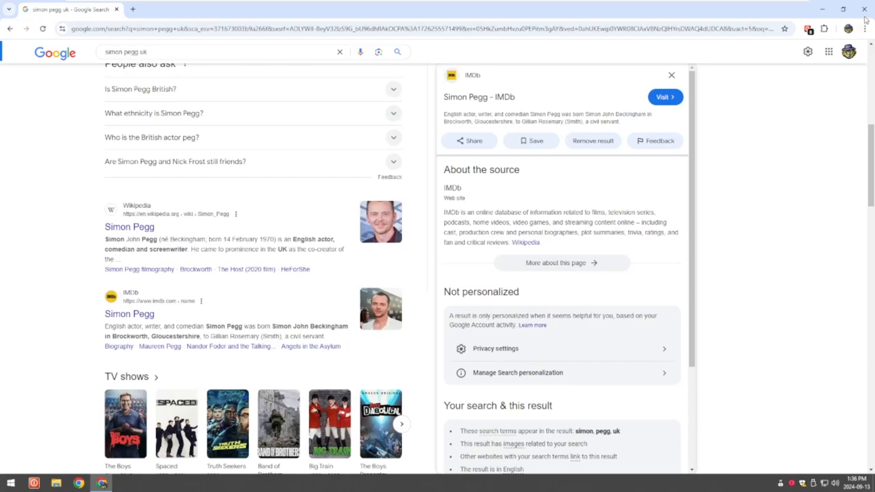
pyautogui.click(842, 8)
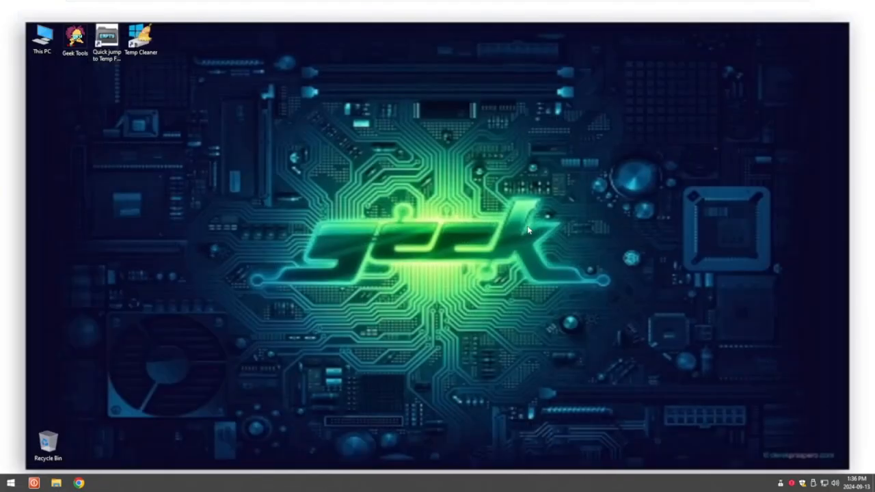